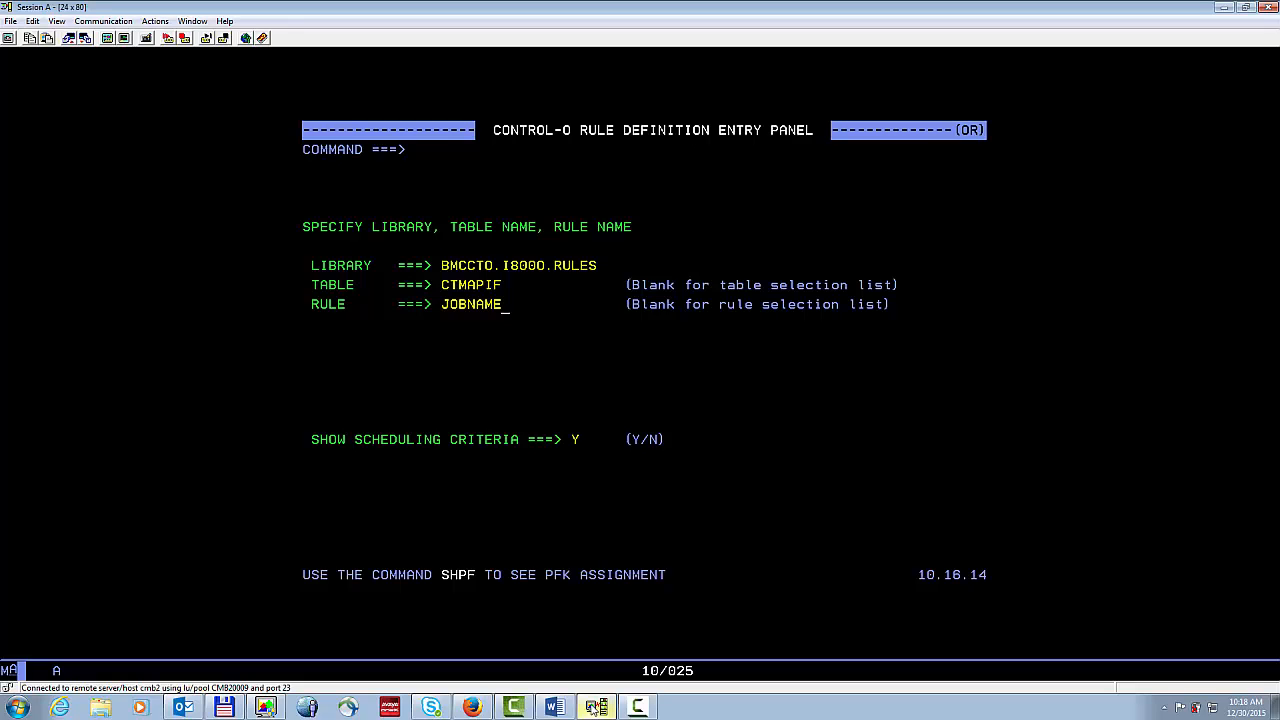
{"action": "mouse_move", "coordinate": [530, 287]}
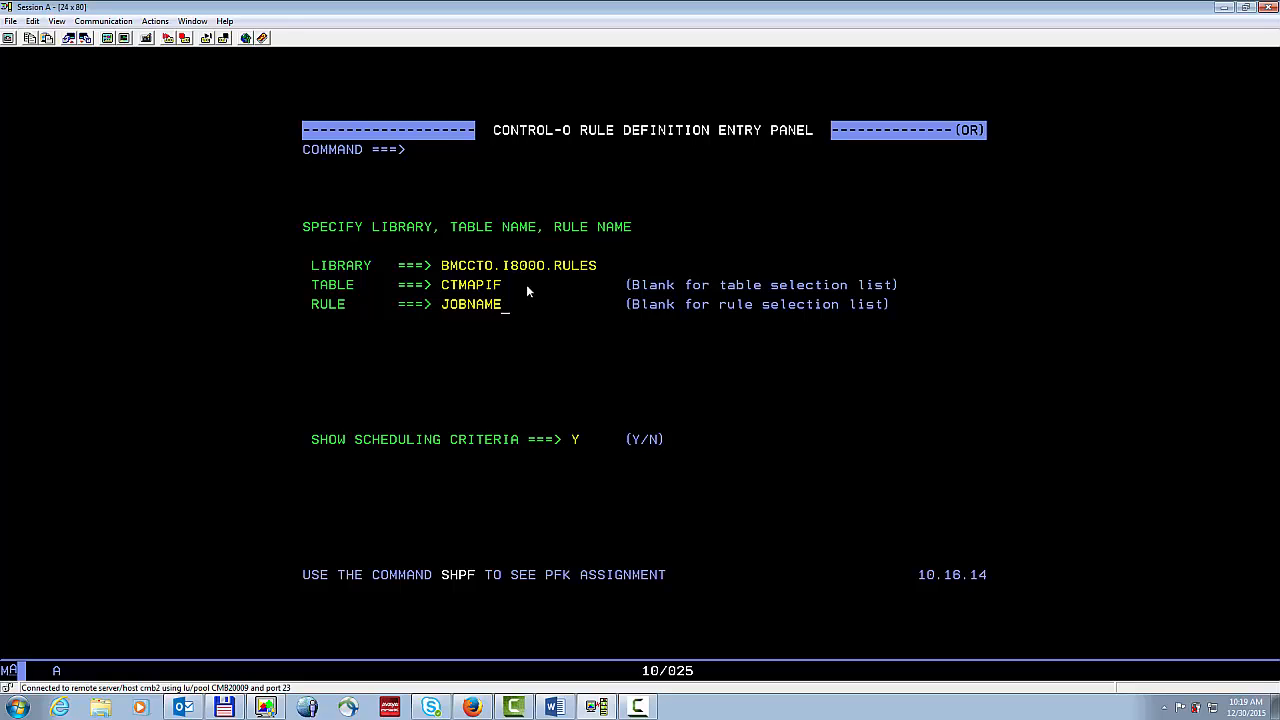
{"action": "mouse_move", "coordinate": [525, 307]}
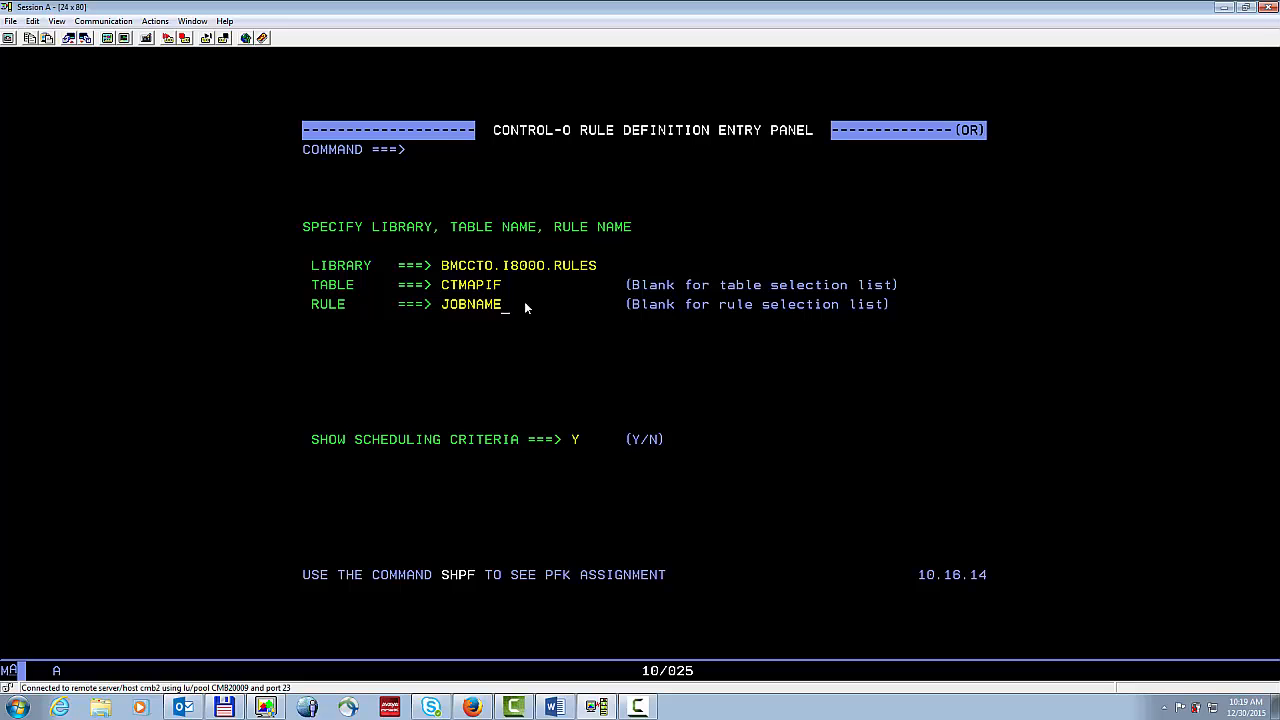
Open rule JOBNAME from table CTMAPIF in library BMCCTO.I8000.RULES for editing.
{"action": "key", "text": "Enter"}
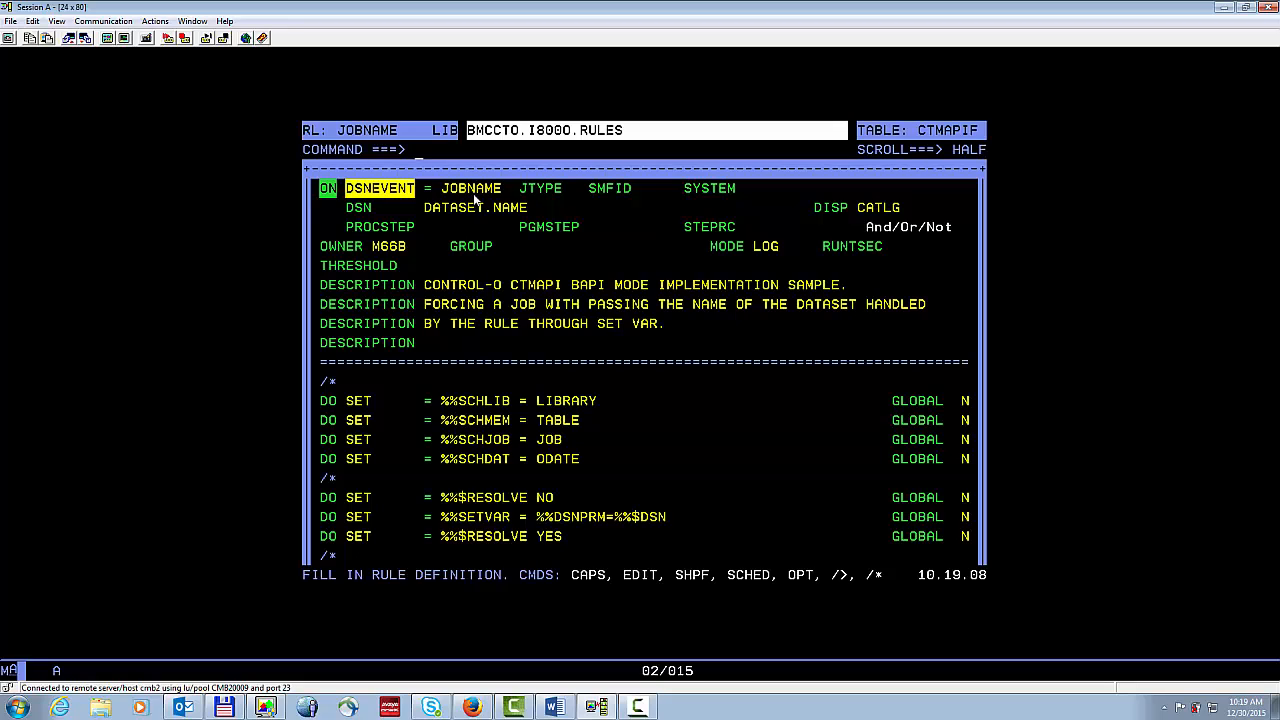
{"action": "mouse_move", "coordinate": [470, 219]}
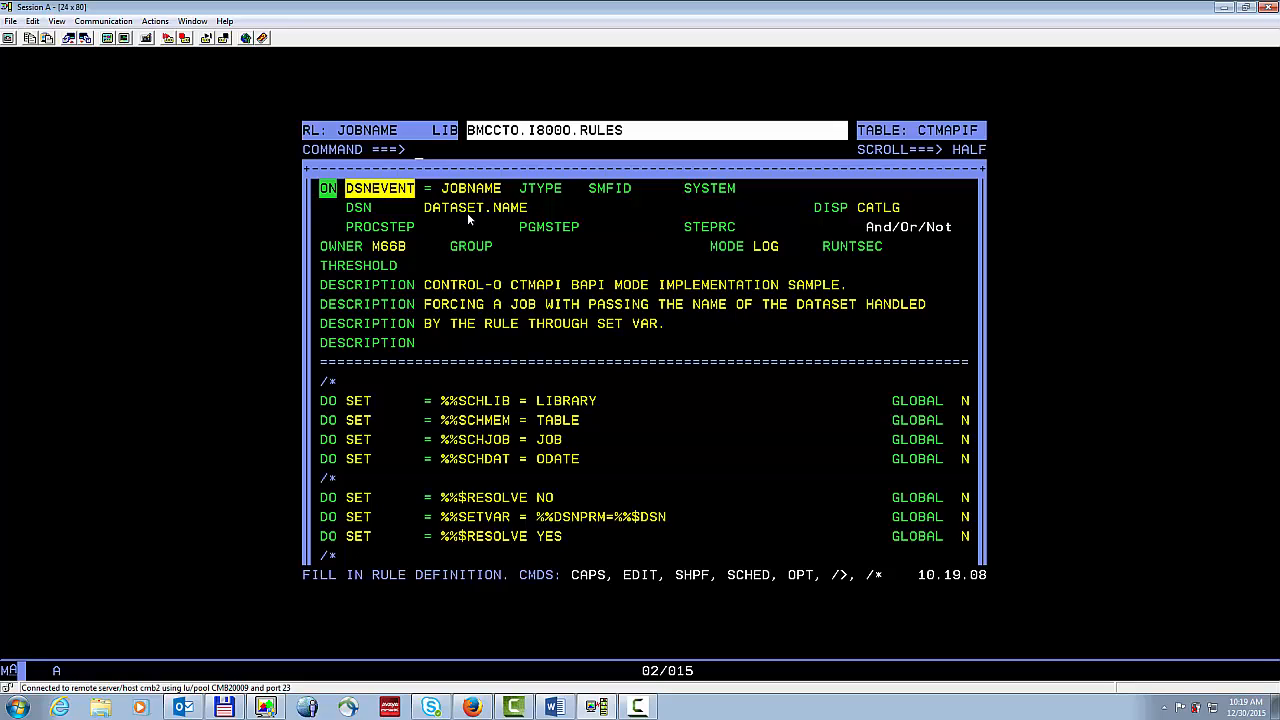
{"action": "mouse_move", "coordinate": [838, 218]}
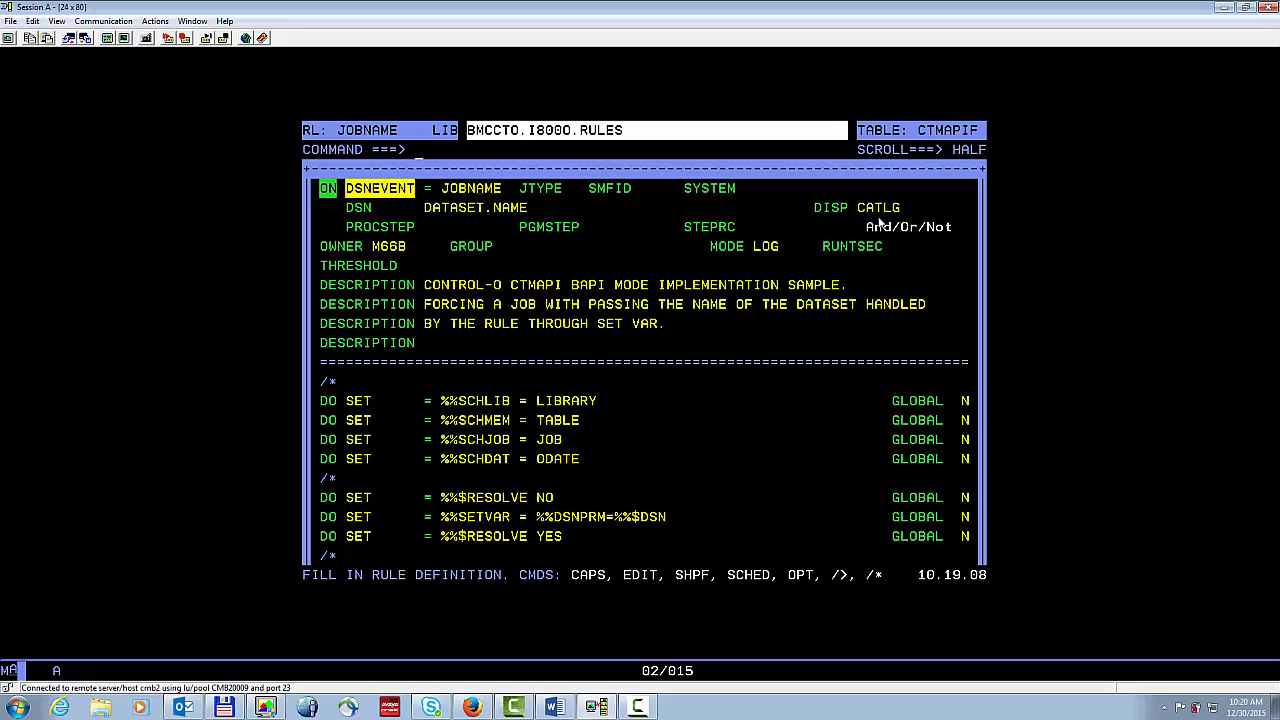
{"action": "mouse_move", "coordinate": [483, 415]}
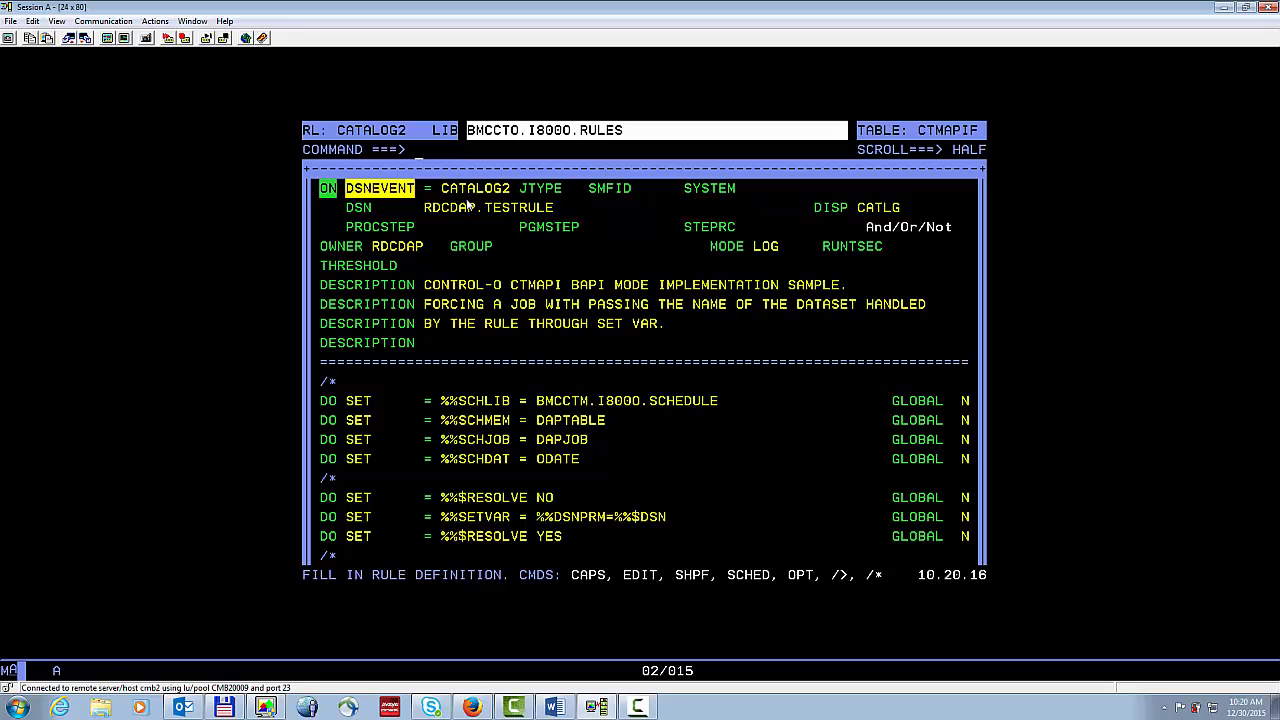
{"action": "mouse_move", "coordinate": [869, 217]}
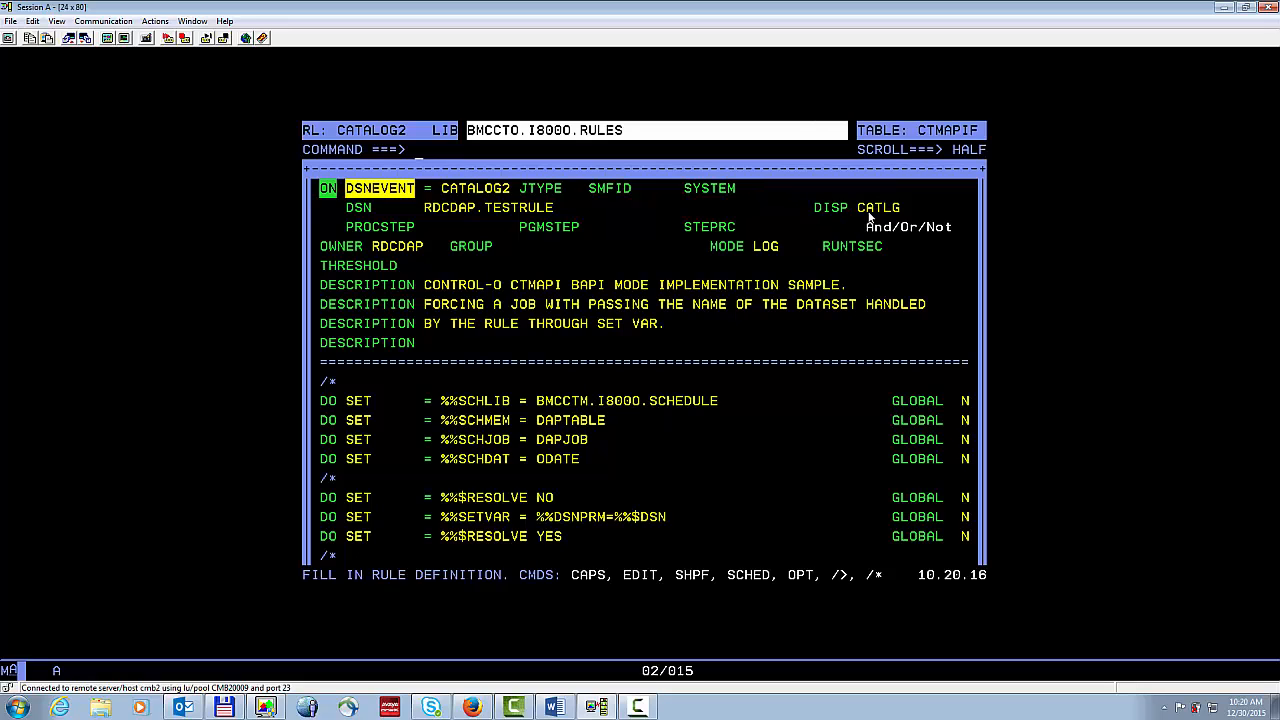
{"action": "mouse_move", "coordinate": [863, 218]}
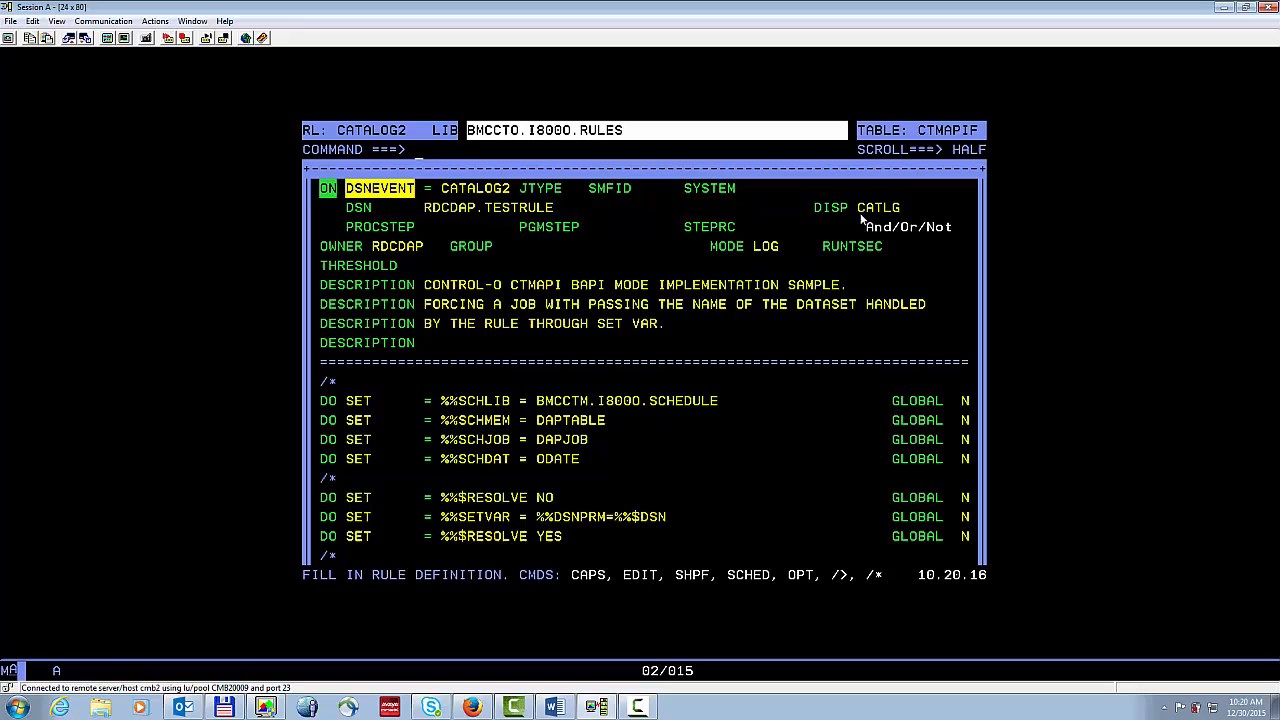
{"action": "mouse_move", "coordinate": [504, 218]}
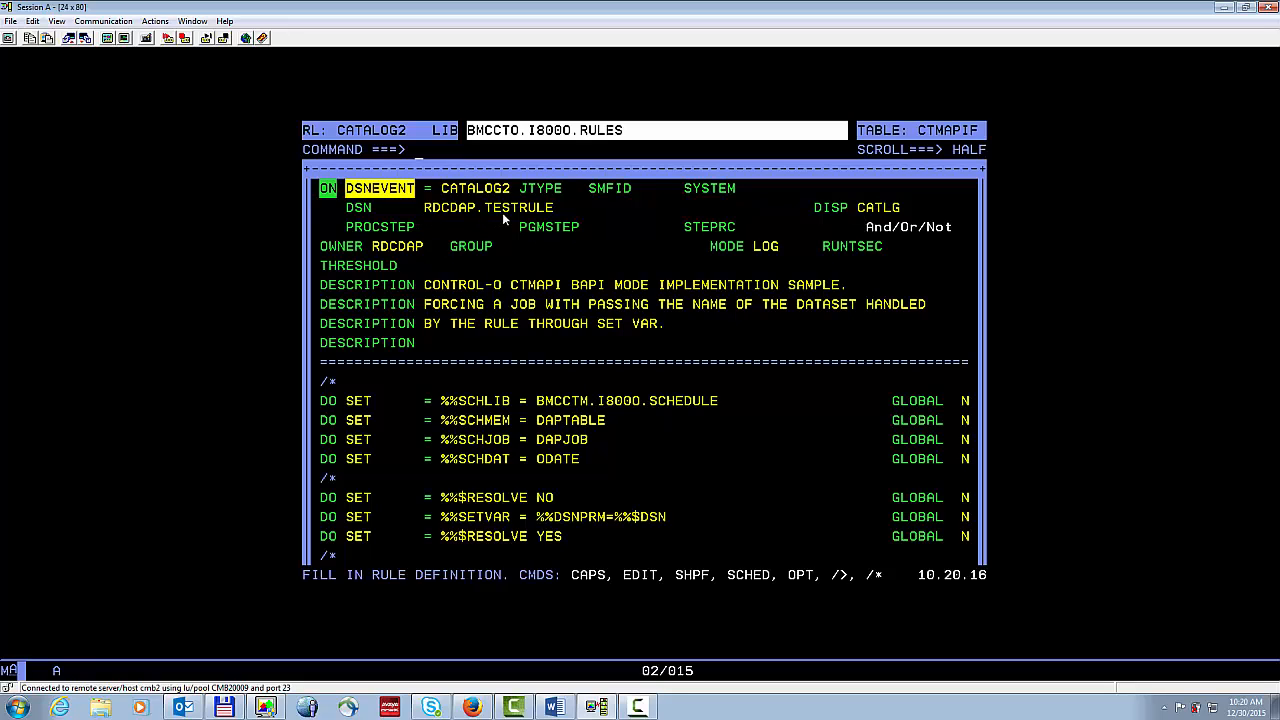
{"action": "mouse_move", "coordinate": [640, 466]}
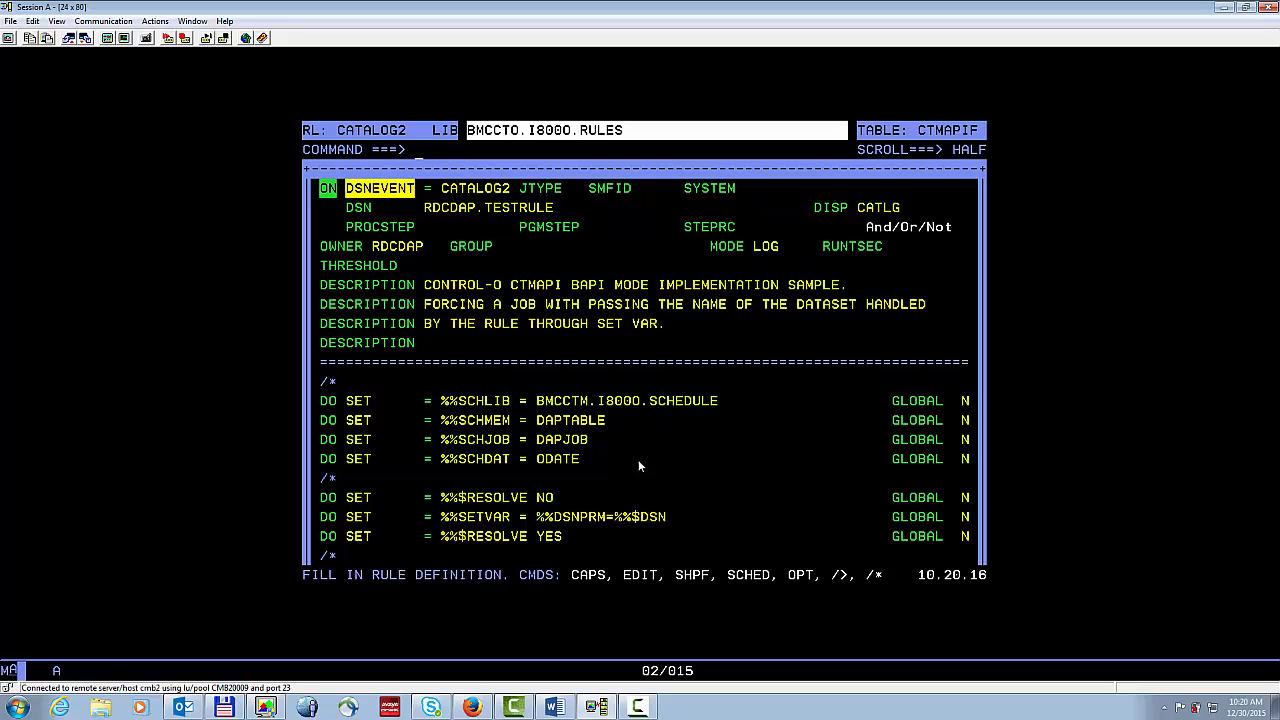
{"action": "mouse_move", "coordinate": [490, 410]}
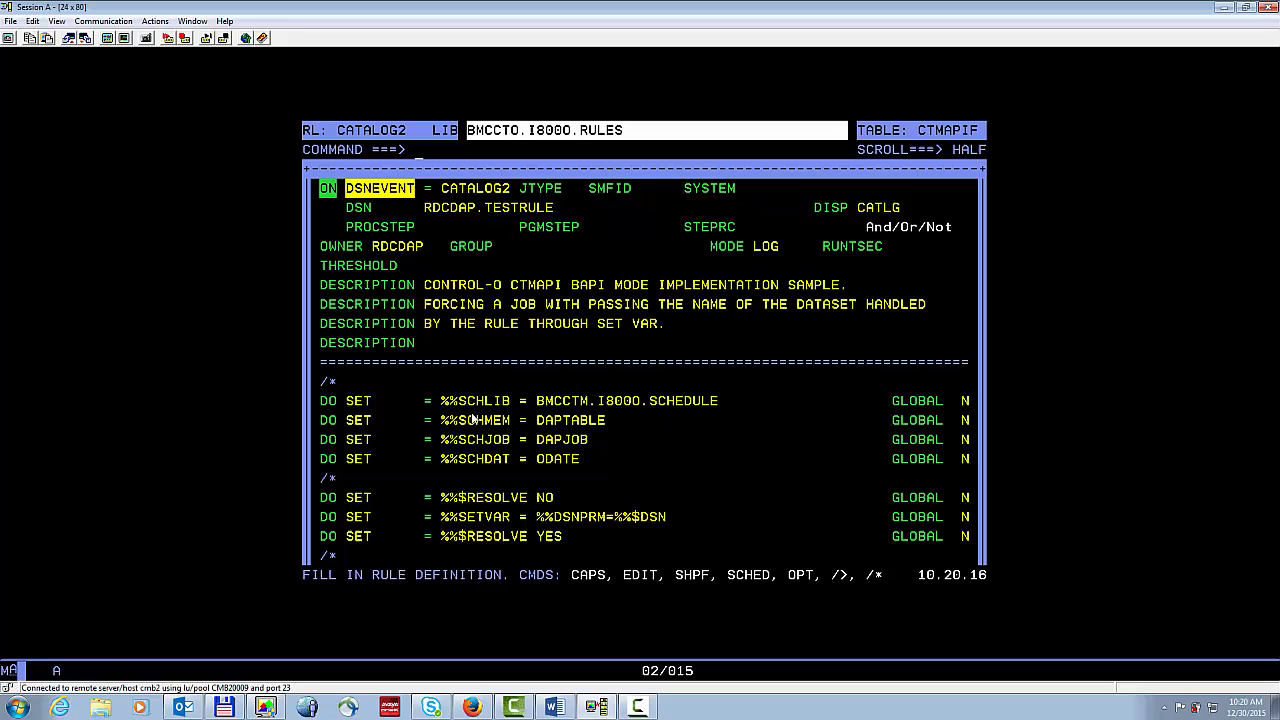
{"action": "mouse_move", "coordinate": [583, 416]}
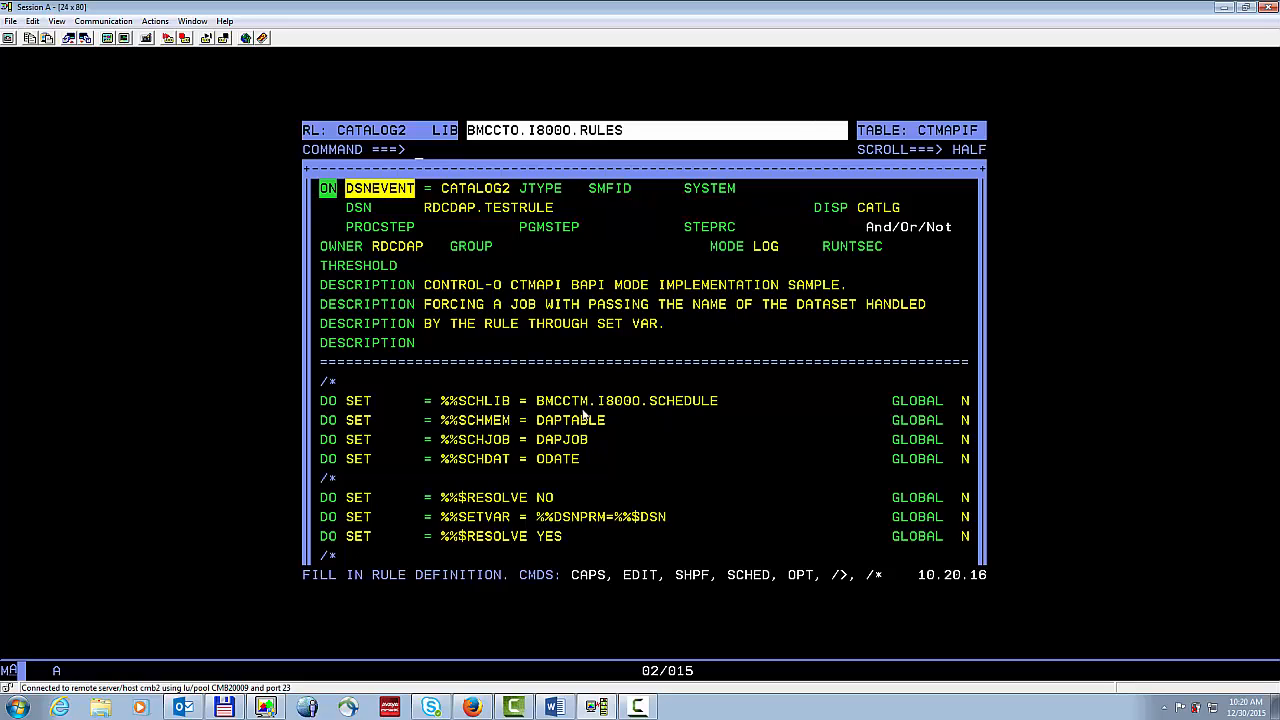
{"action": "mouse_move", "coordinate": [600, 414]}
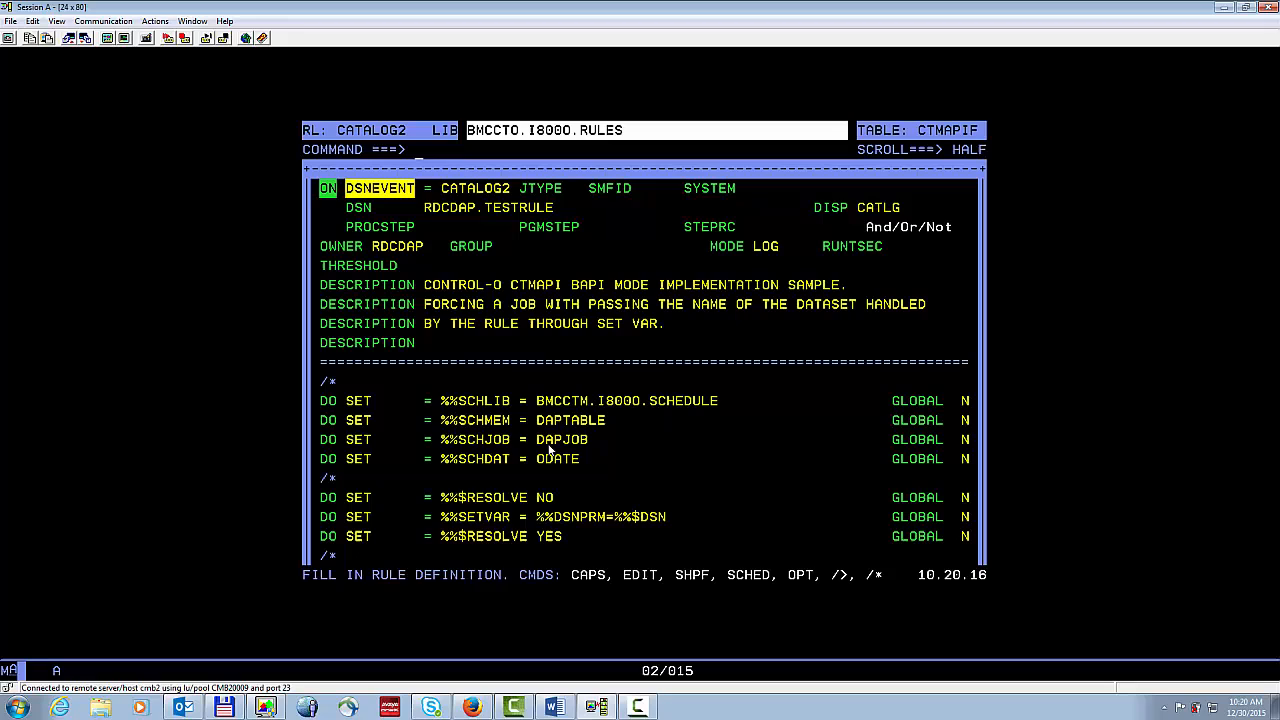
{"action": "mouse_move", "coordinate": [490, 468]}
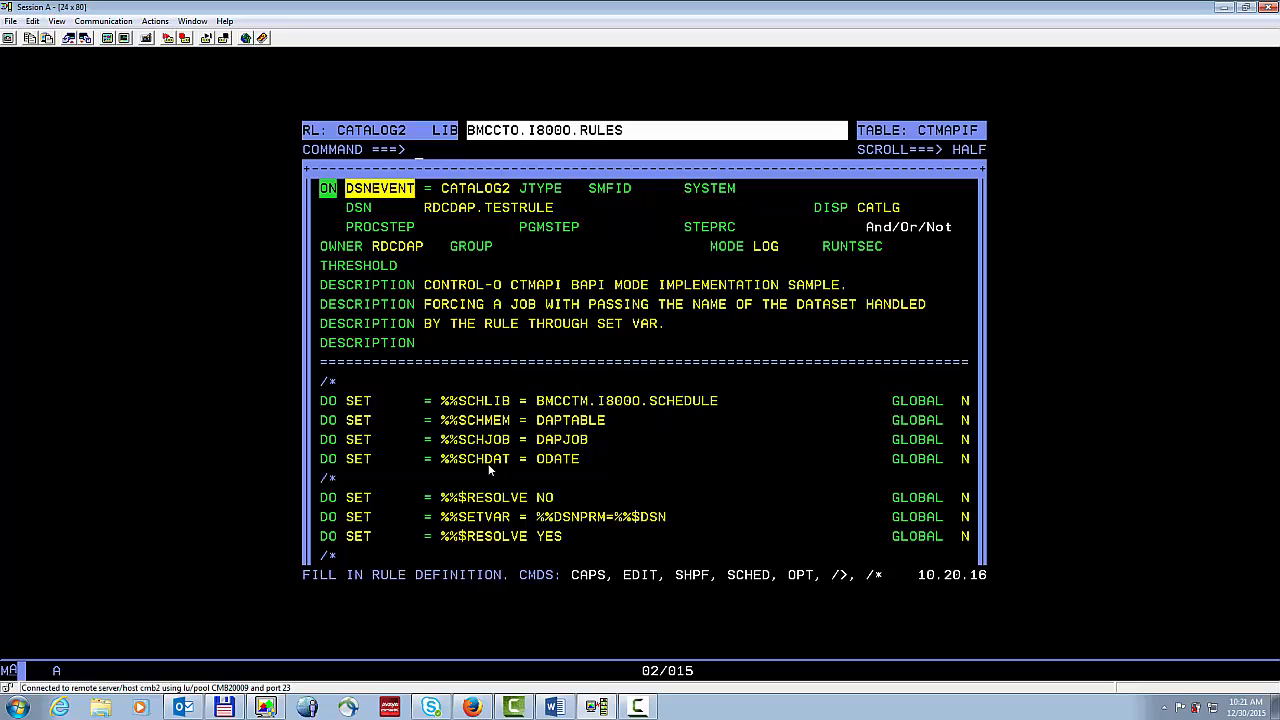
{"action": "mouse_move", "coordinate": [489, 511]}
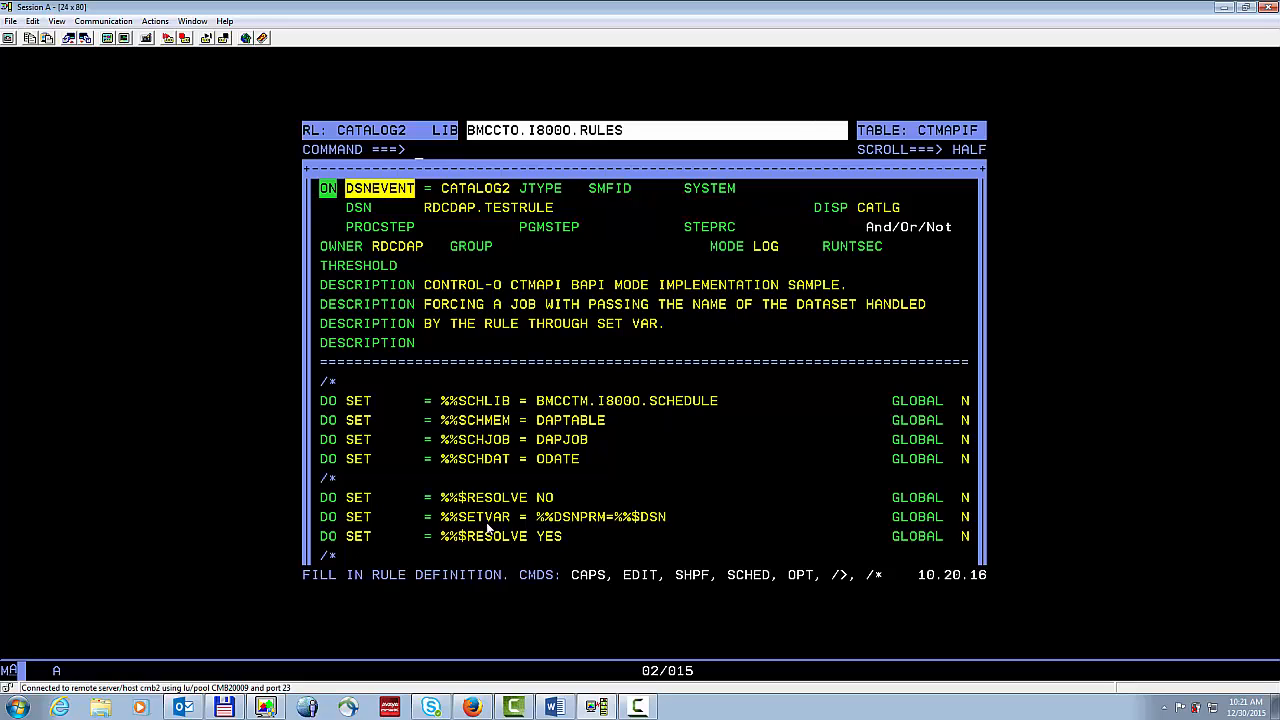
{"action": "mouse_move", "coordinate": [601, 529]}
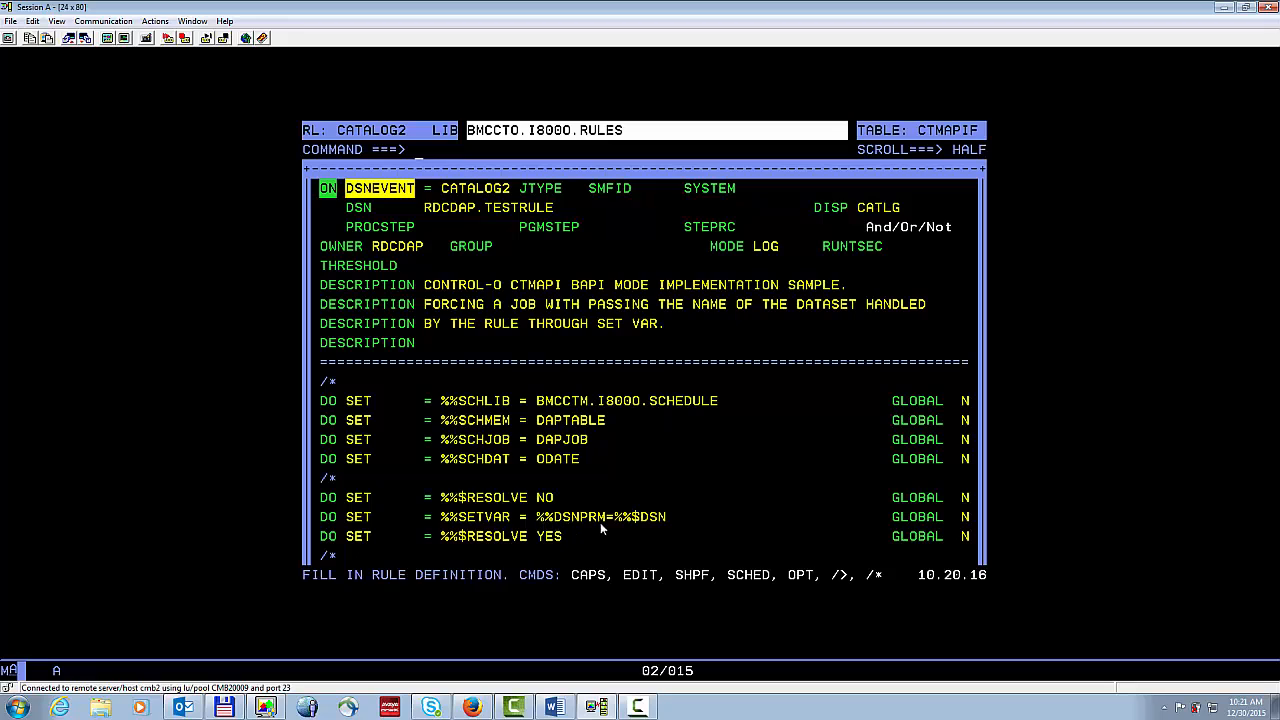
{"action": "mouse_move", "coordinate": [665, 532]}
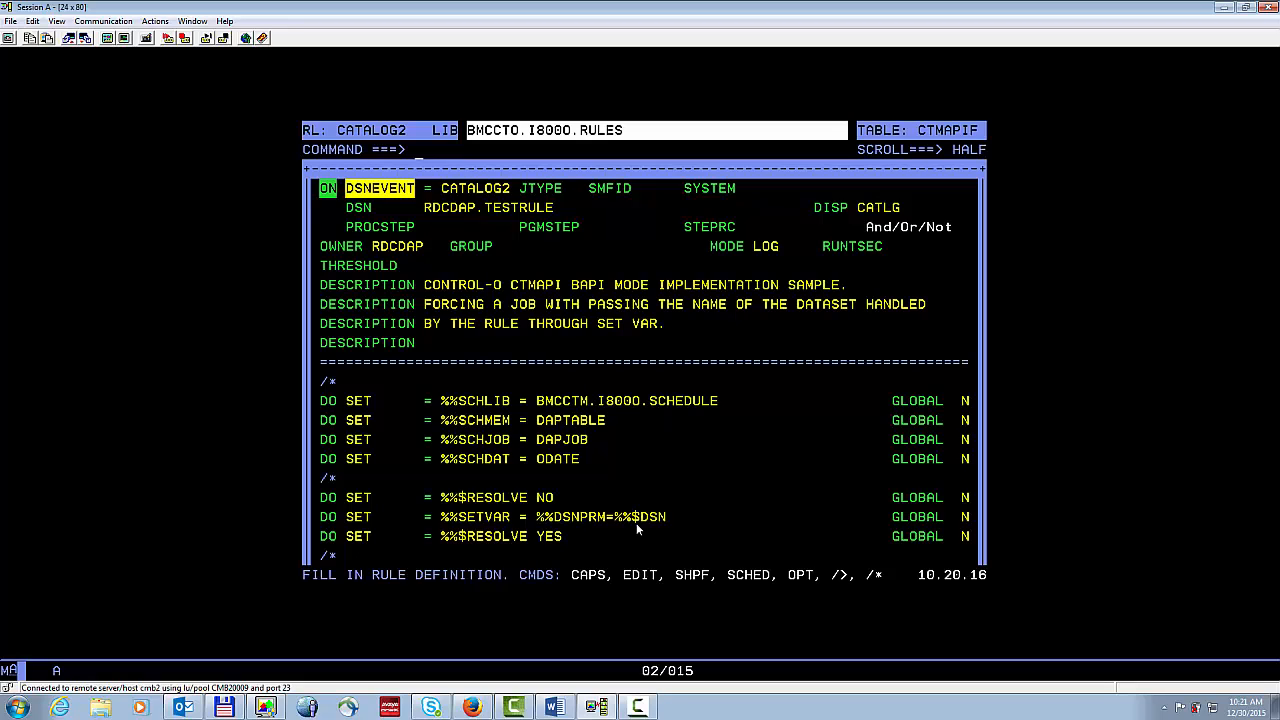
{"action": "mouse_move", "coordinate": [520, 544]}
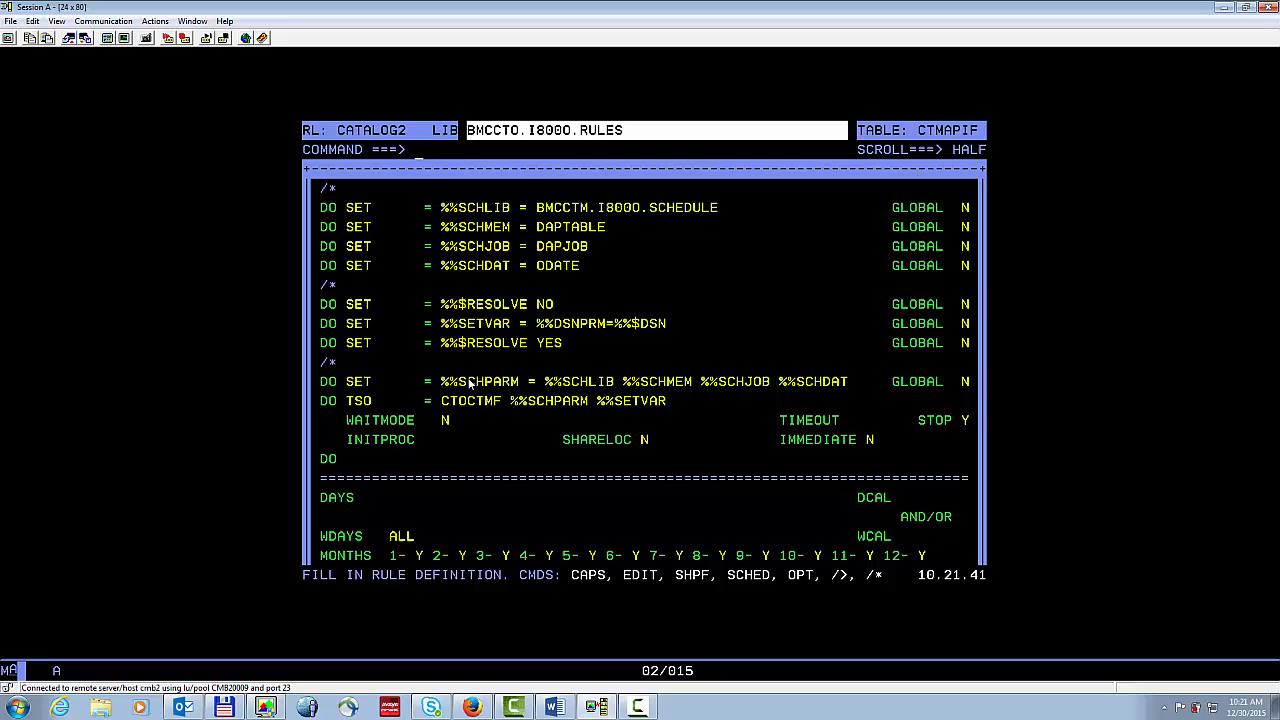
{"action": "mouse_move", "coordinate": [817, 383]}
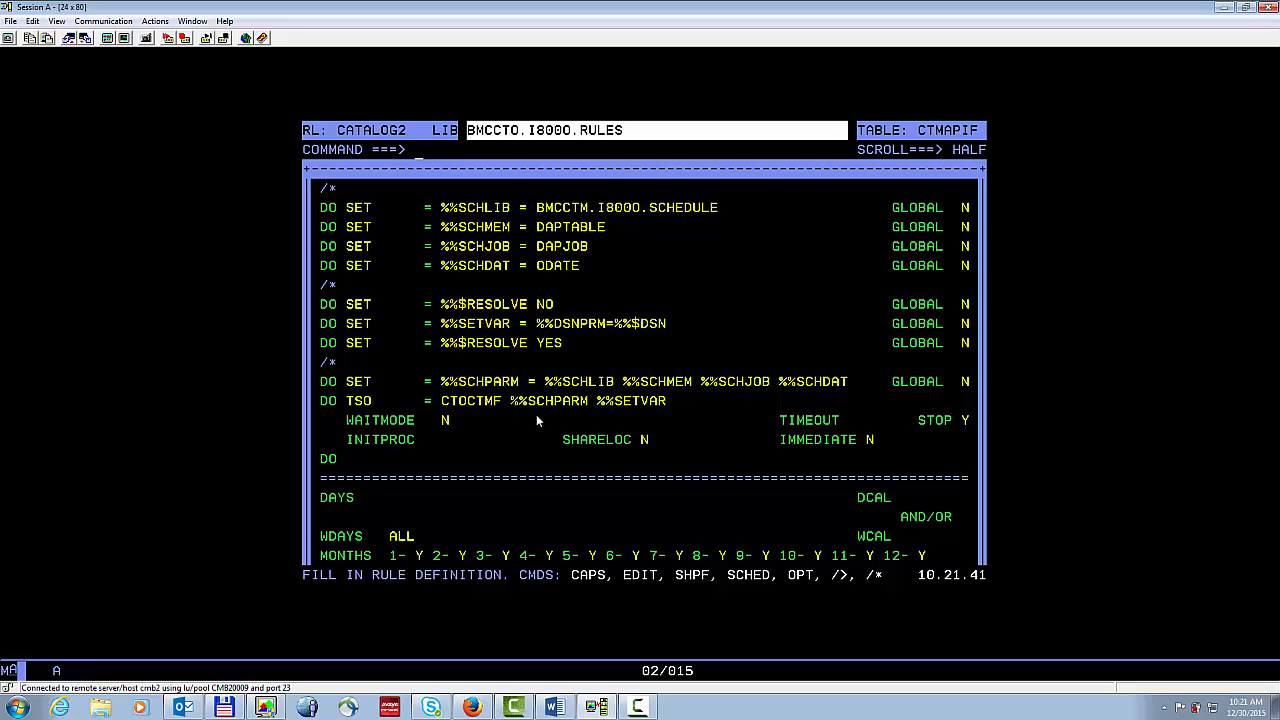
{"action": "mouse_move", "coordinate": [477, 419]}
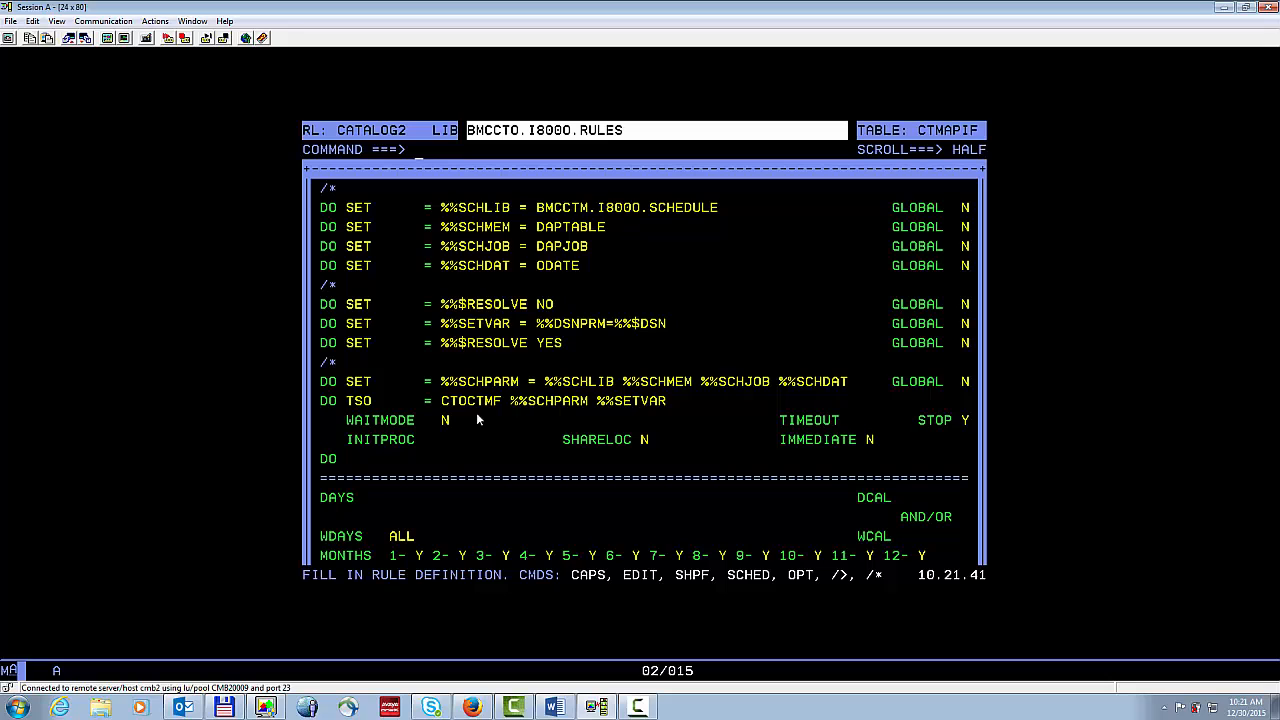
Jump to the Control-M Active Environment with =3 and confirm CATALOG2 with C.
{"action": "type", "text": "=3"}
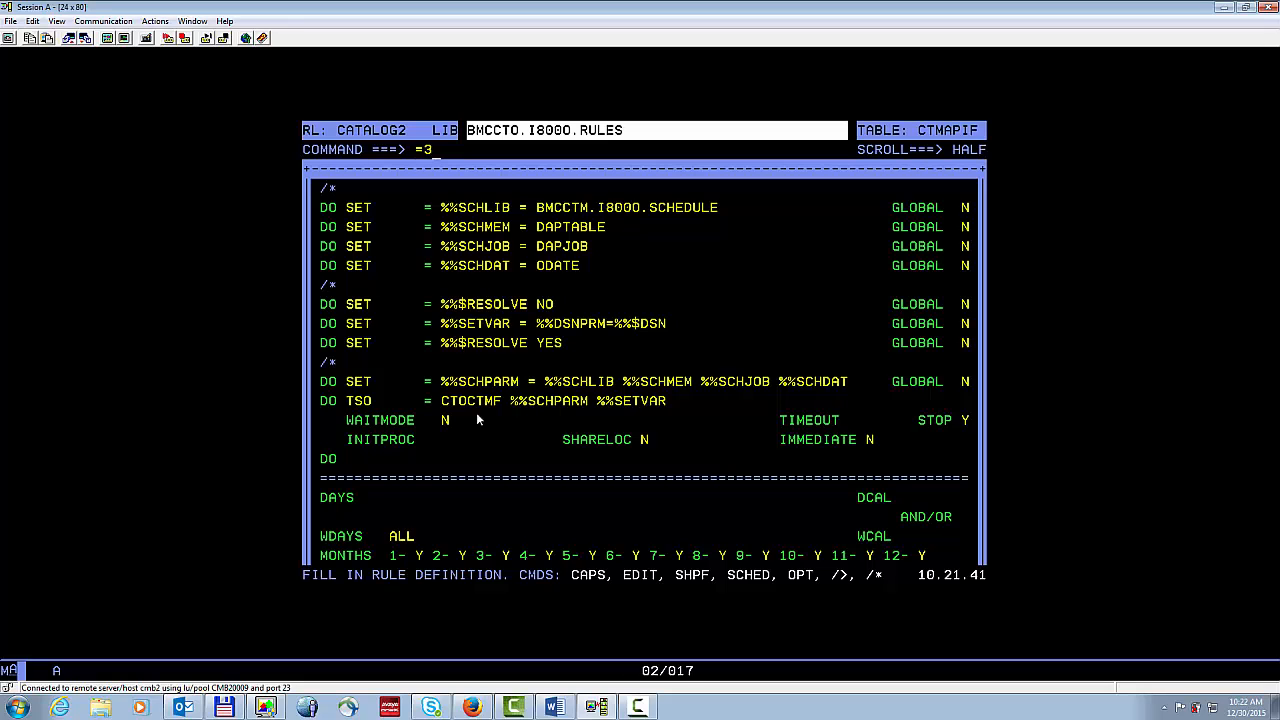
{"action": "key", "text": "Enter"}
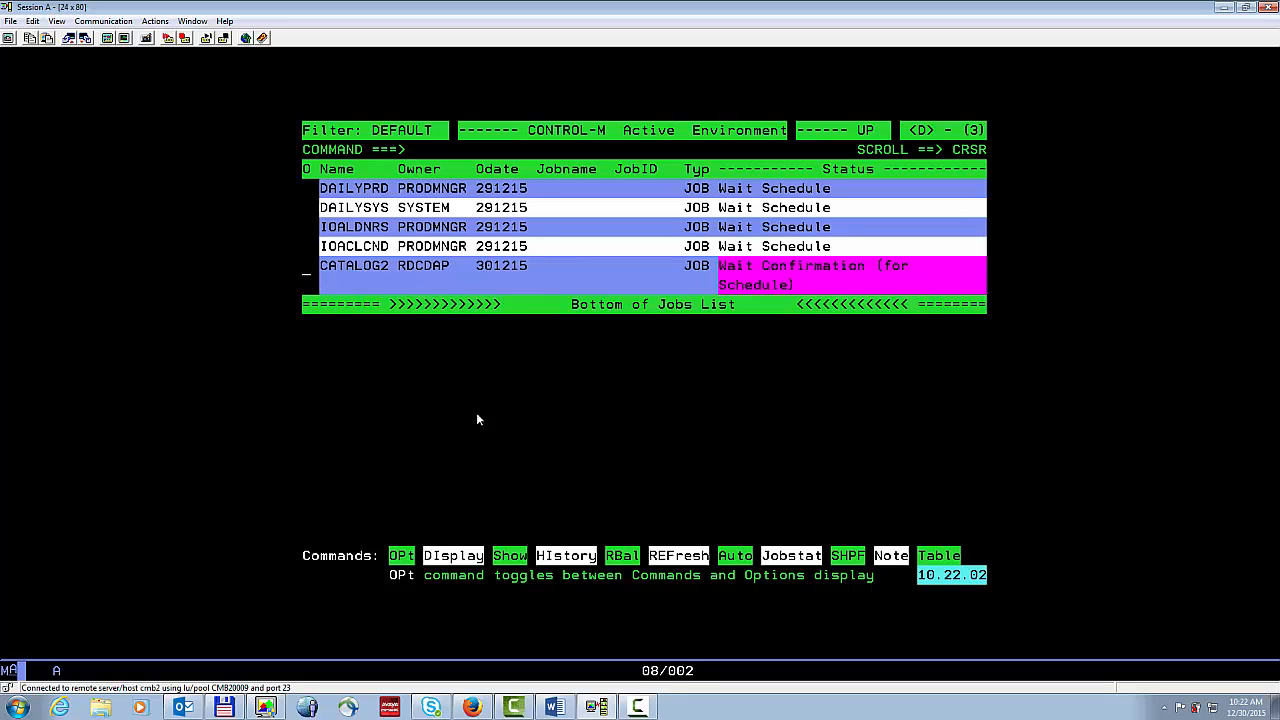
{"action": "type", "text": "C"}
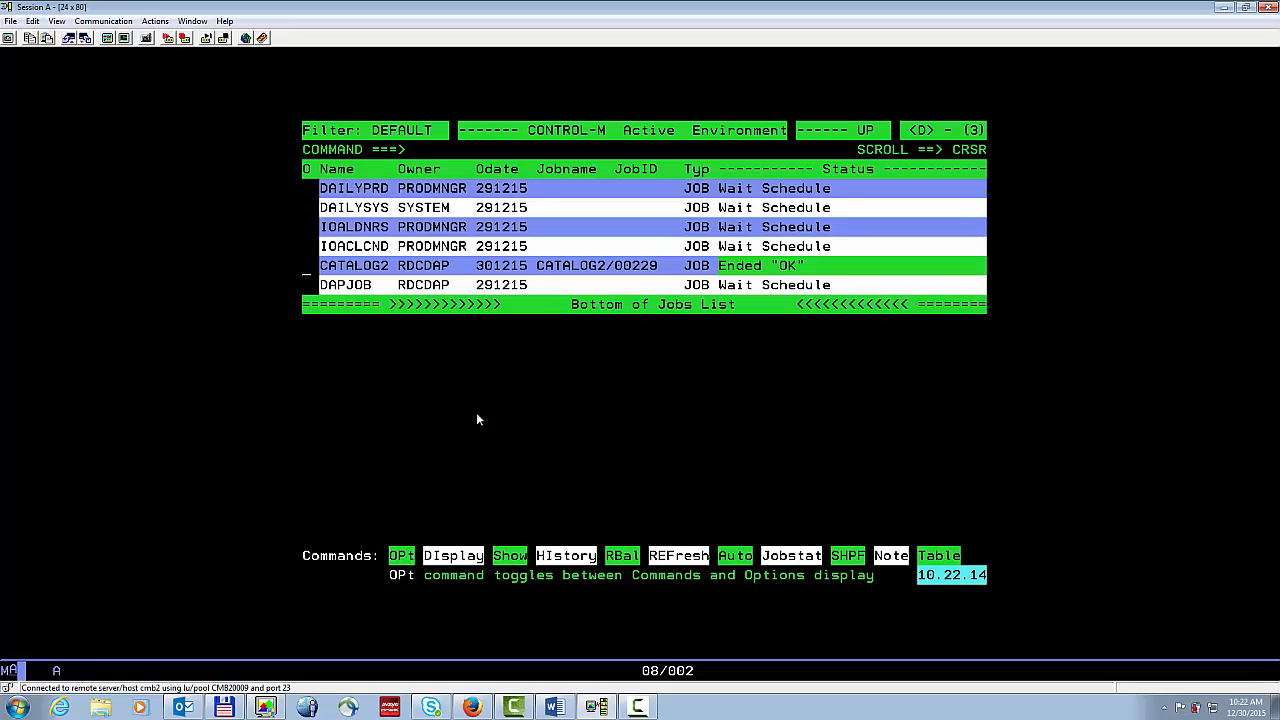
{"action": "mouse_move", "coordinate": [465, 411]}
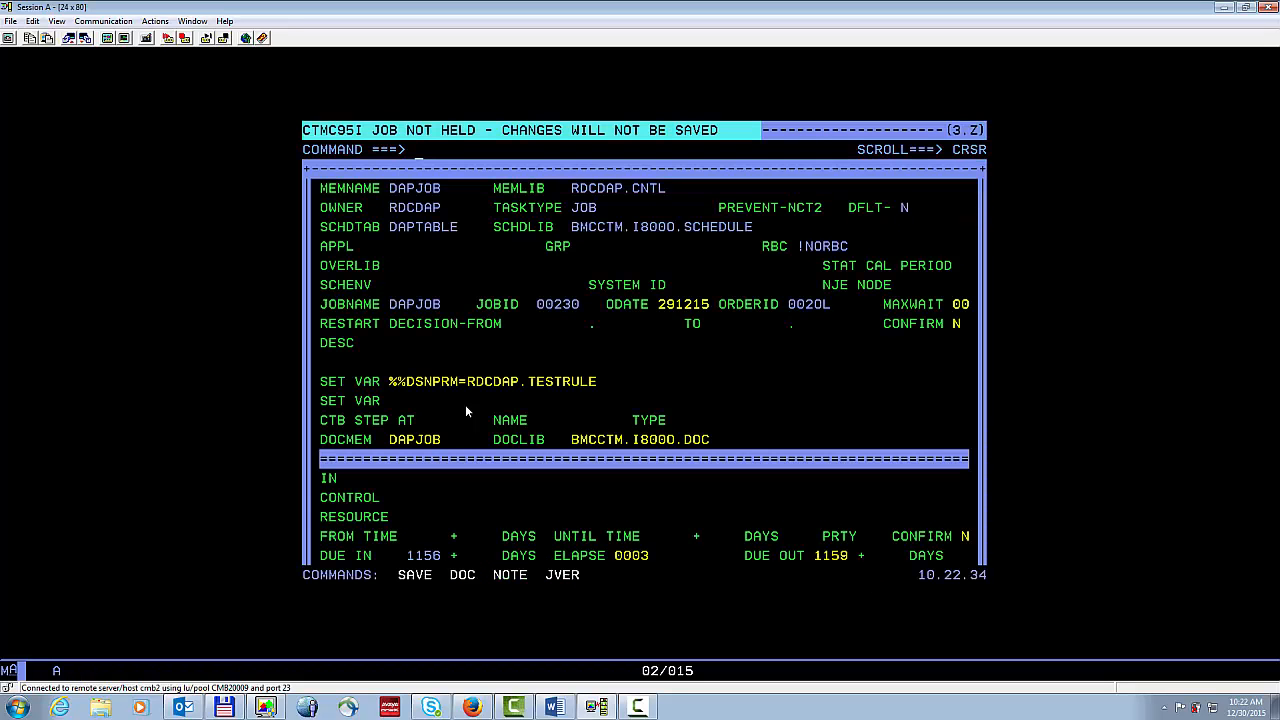
{"action": "mouse_move", "coordinate": [391, 398]}
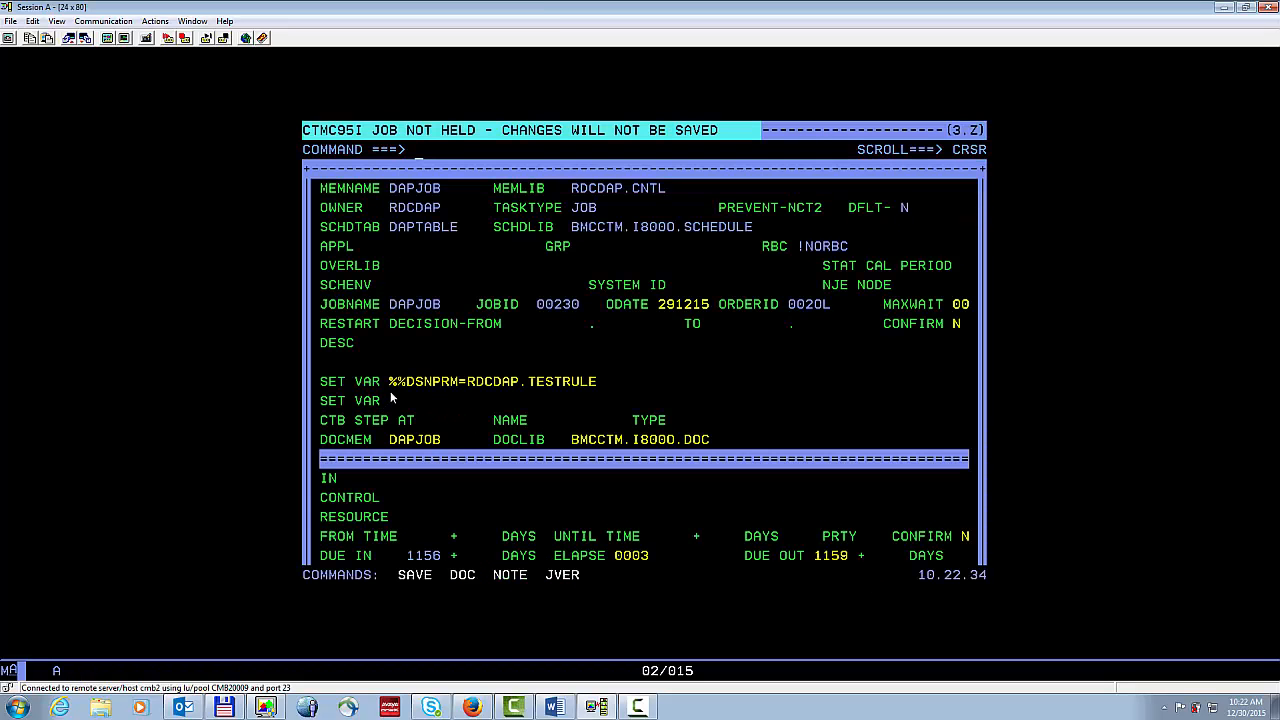
{"action": "mouse_move", "coordinate": [453, 391]}
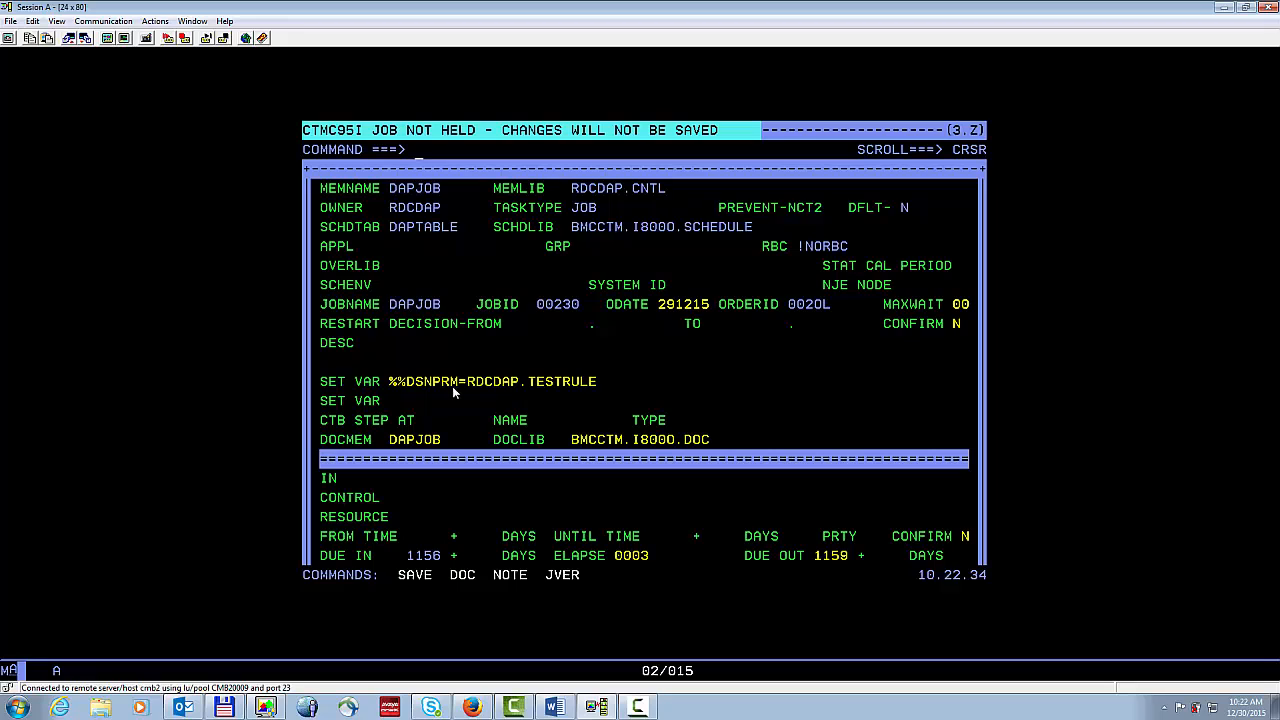
{"action": "mouse_move", "coordinate": [546, 390]}
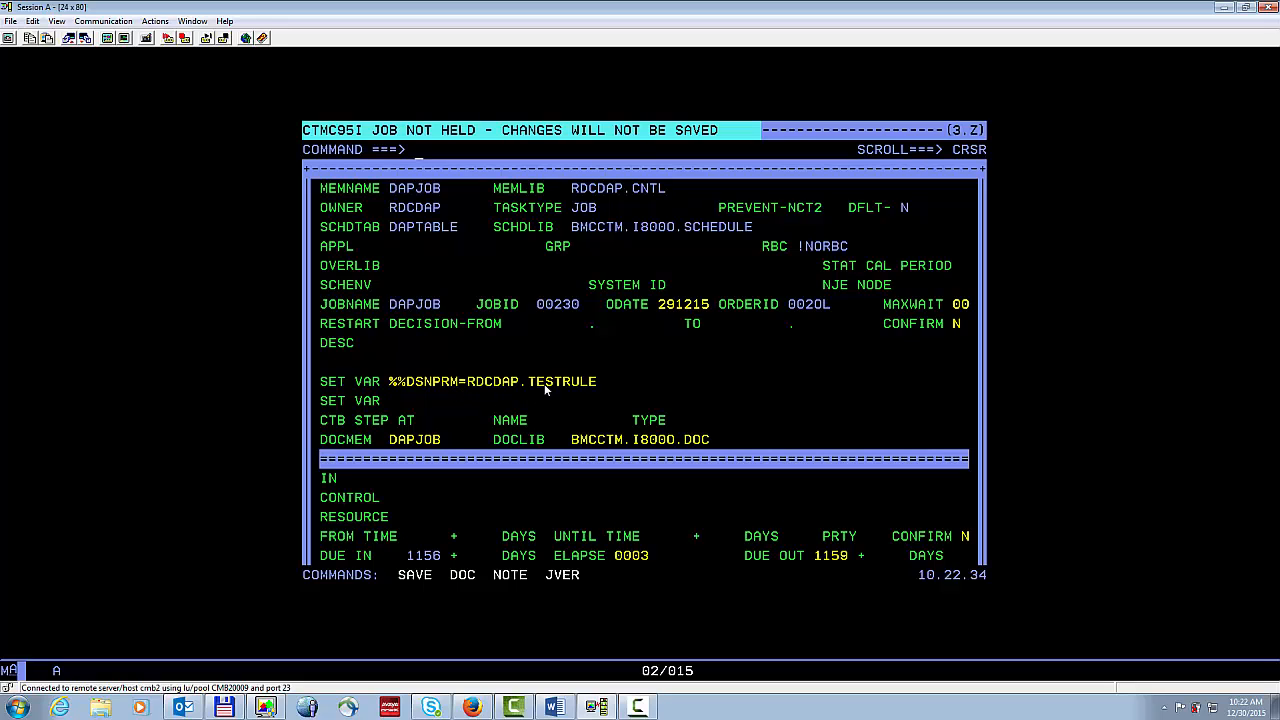
{"action": "mouse_move", "coordinate": [567, 392]}
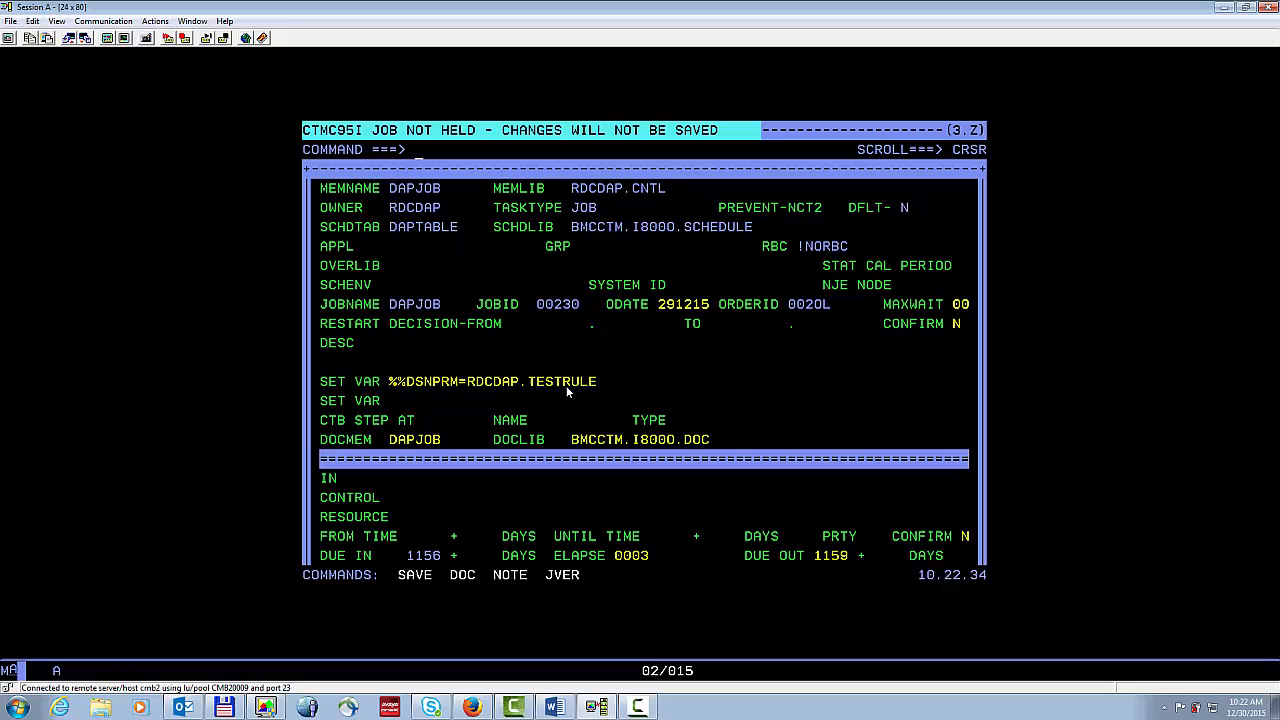